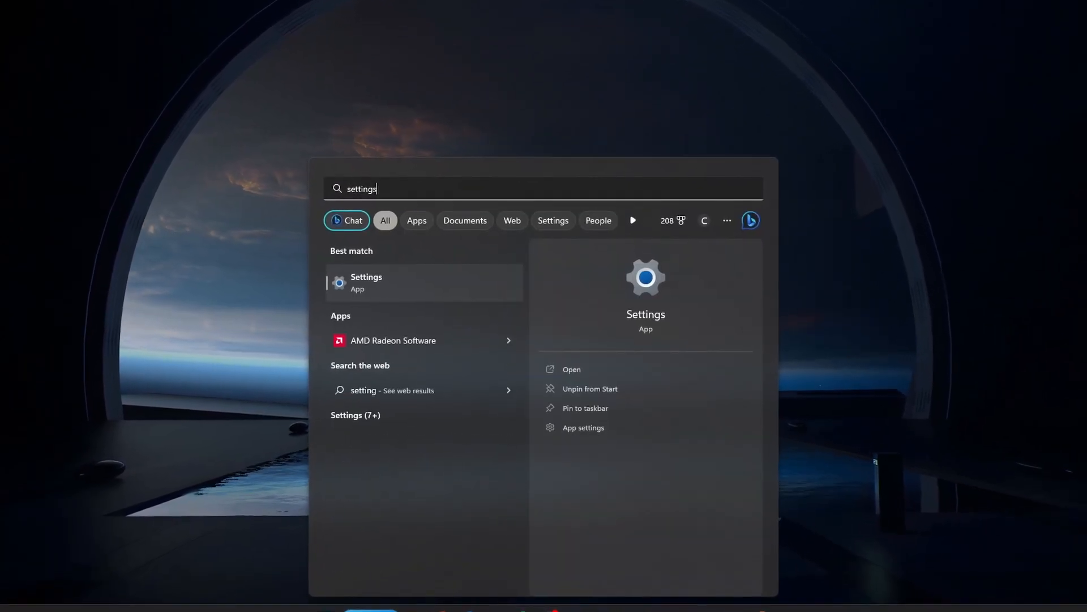
Launch the Settings app from the Start menu search results, landing on the System page.
click(366, 283)
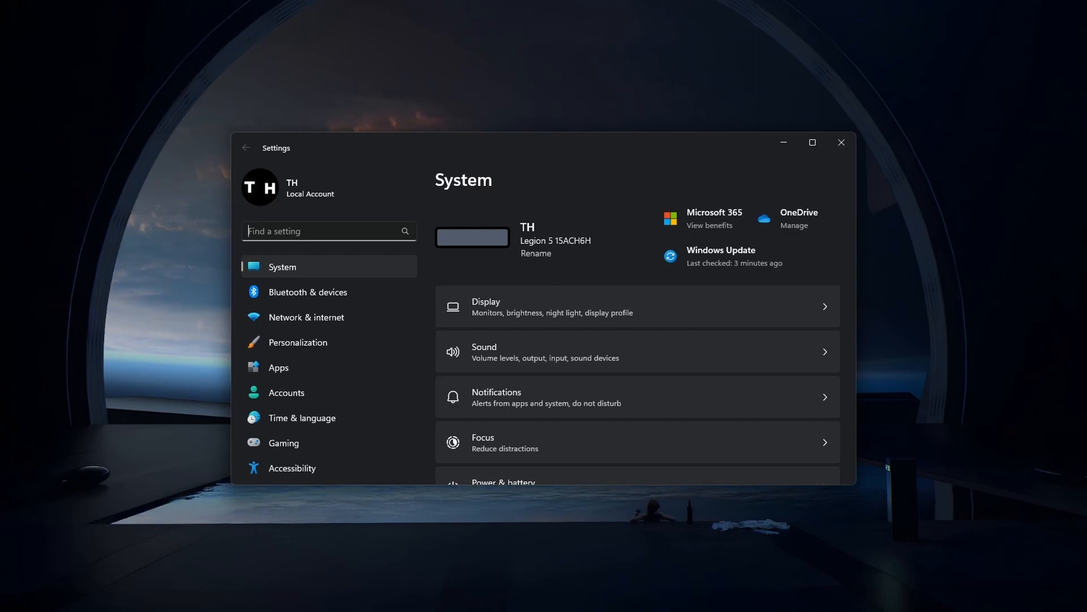
Go to Apps > Default apps and scroll to the 'Reset all default apps' option.
click(279, 367)
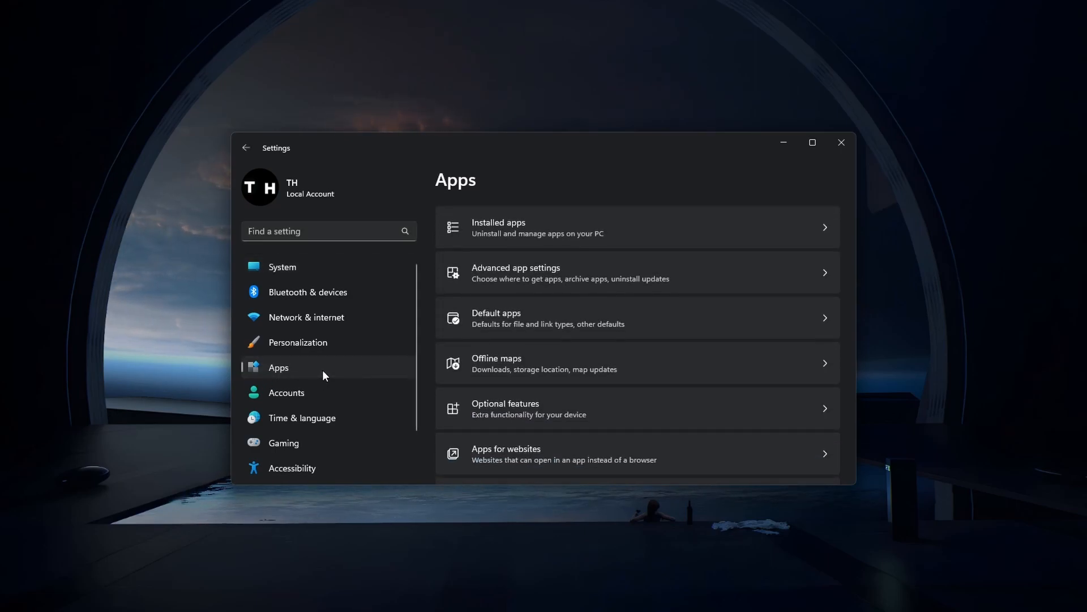
click(548, 317)
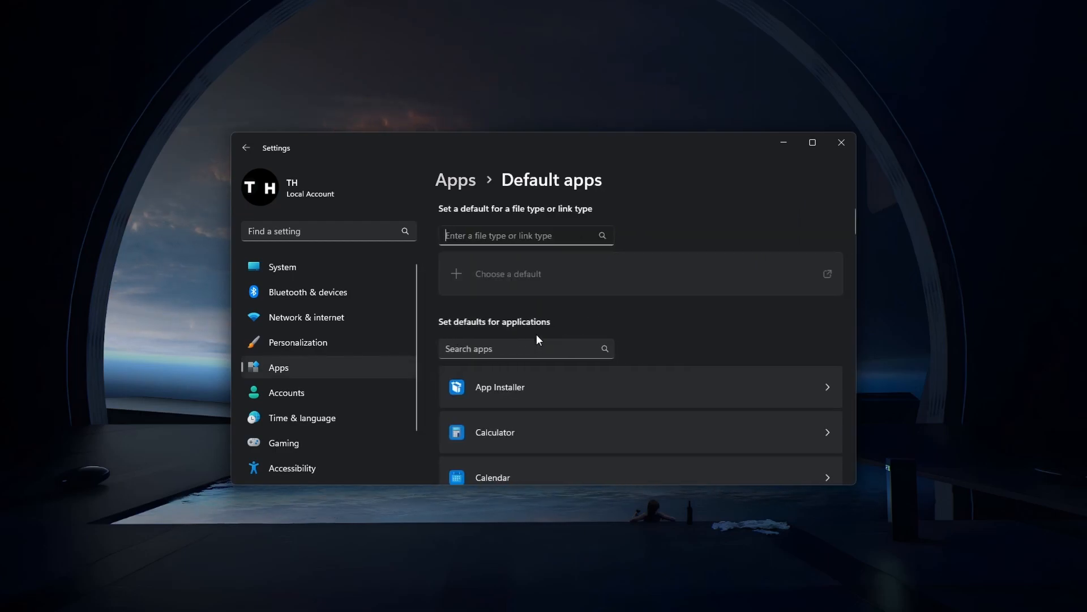
scroll(down, 3)
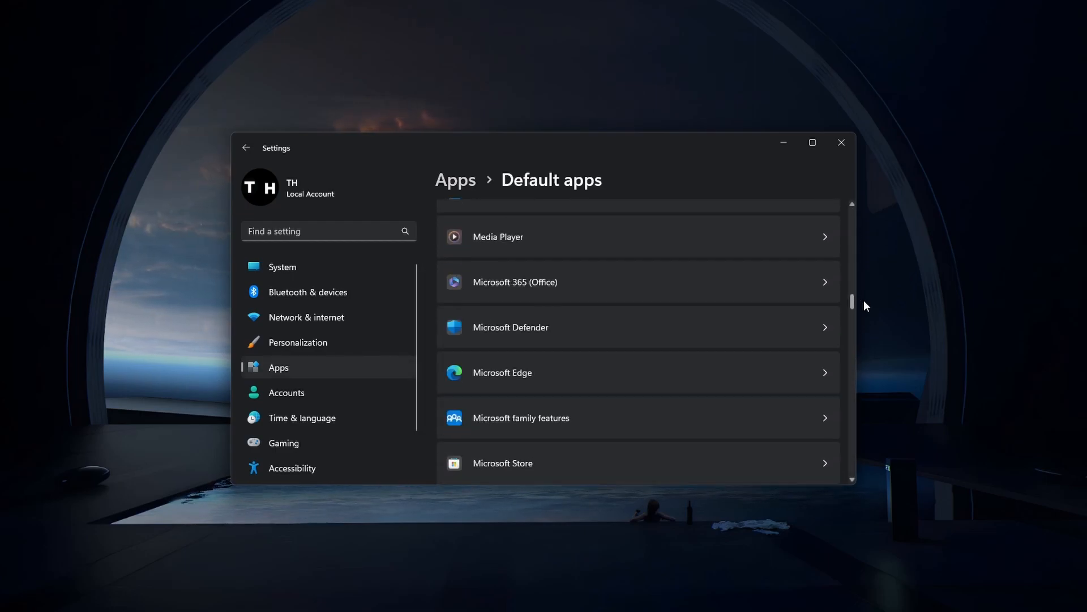
scroll(down, 3)
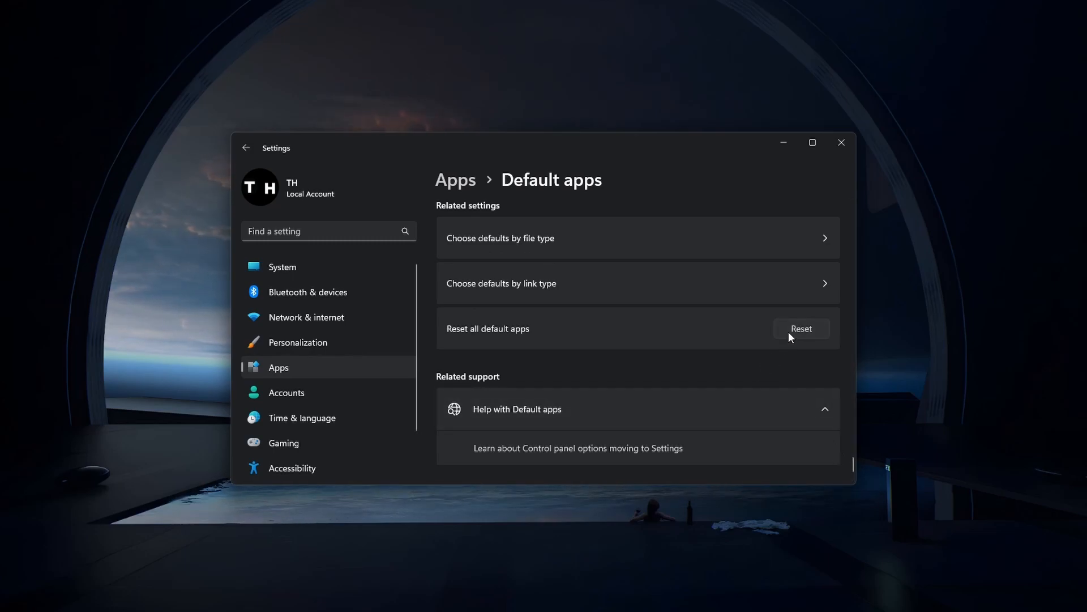
mouse_move(796, 367)
text(c)
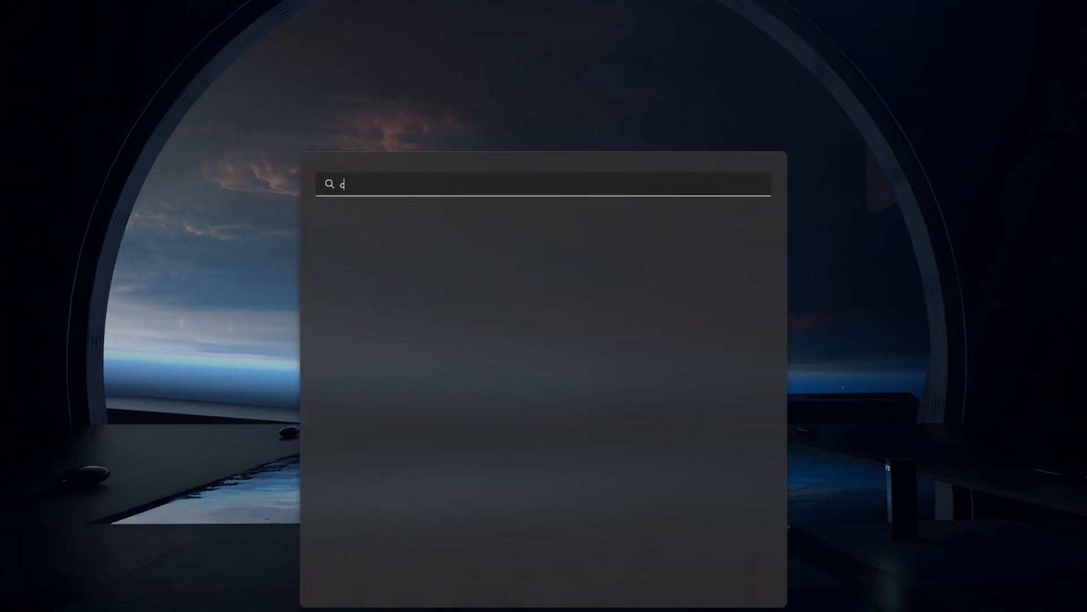
Search 'cmd' and launch Command Prompt with 'Run as administrator'.
text(md)
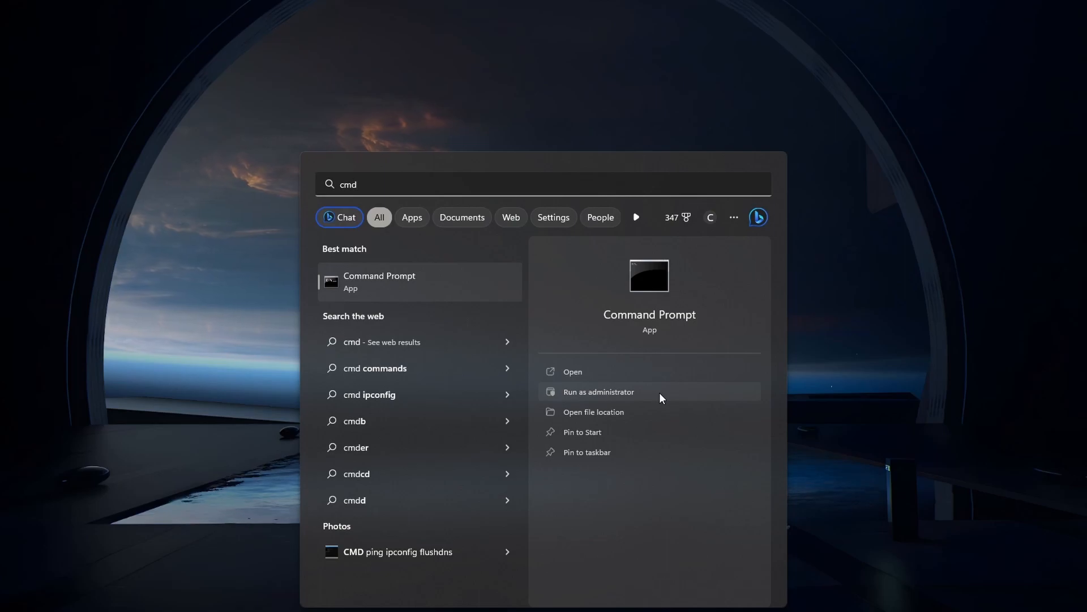
click(598, 391)
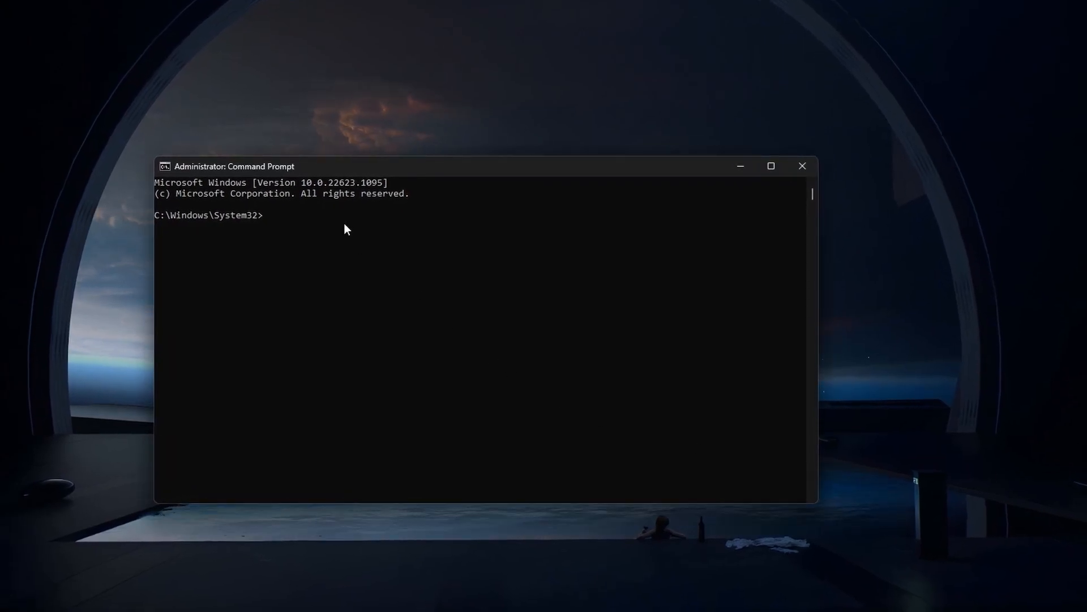
Run 'sfc /scannow' in the admin prompt and let the verification reach 100%.
text(sfc /scannow)
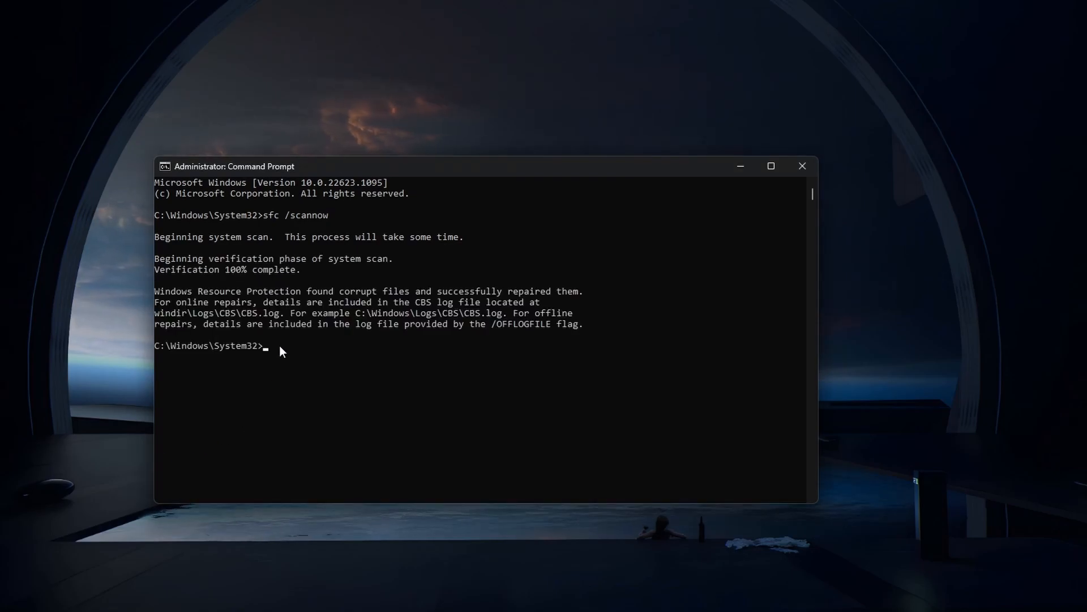
Run 'Dism /Online /Cleanup-Image /ScanHealth' and wait for it to finish with no corruption found.
text(Dism /Online /Cleanup-Image /ScanHealth)
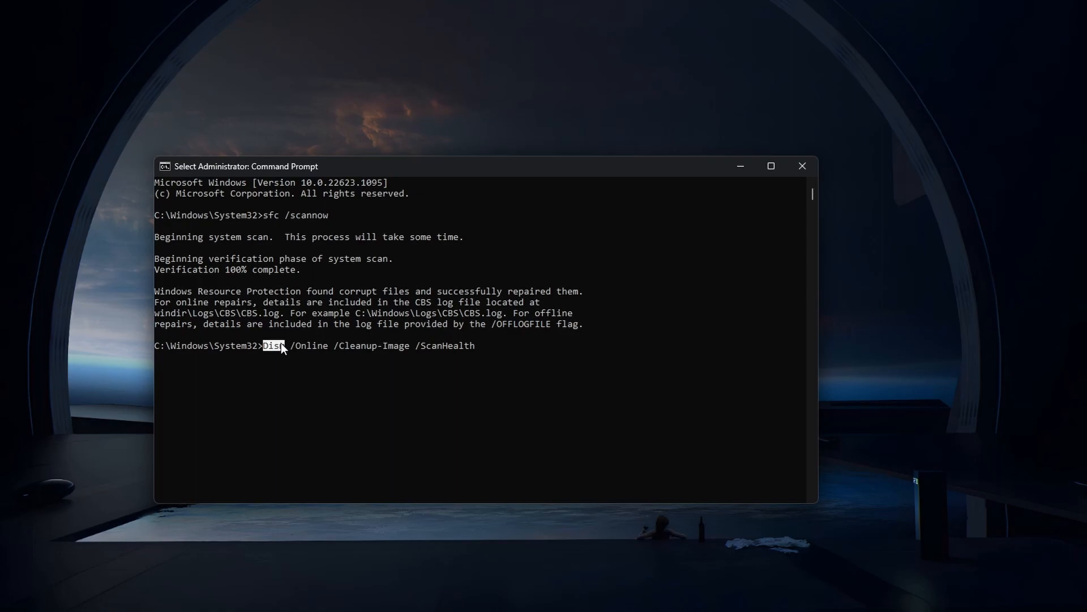
drag(262, 346, 409, 346)
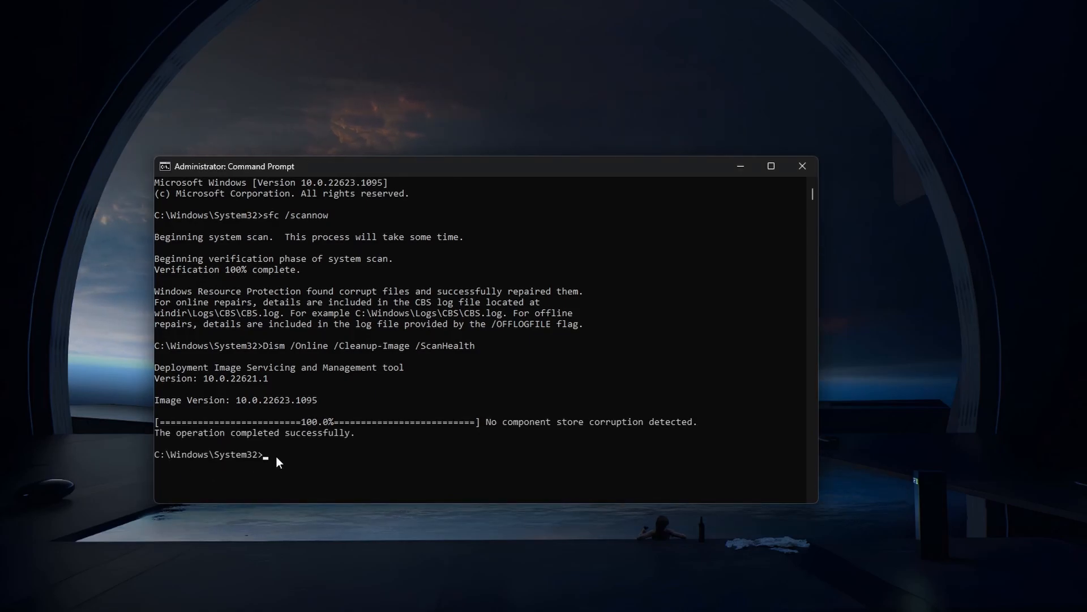
Run 'Dism /Online /Cleanup-Image /CheckHealth', confirm no corruption, then bring up the Start menu.
text(Dism /Online /Cleanup-Image /CheckHealth)
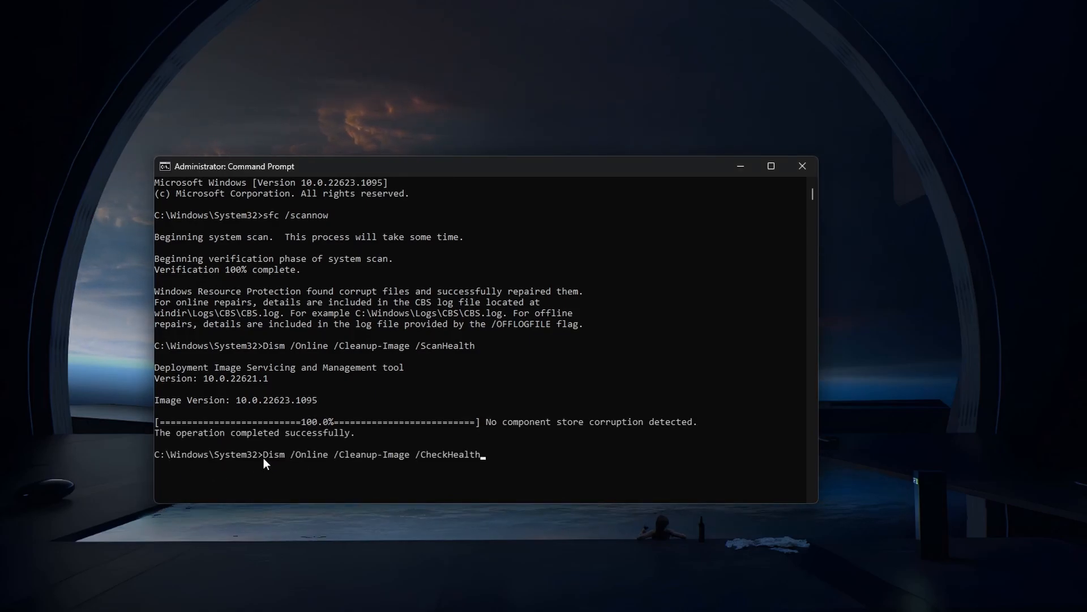
drag(258, 455, 331, 454)
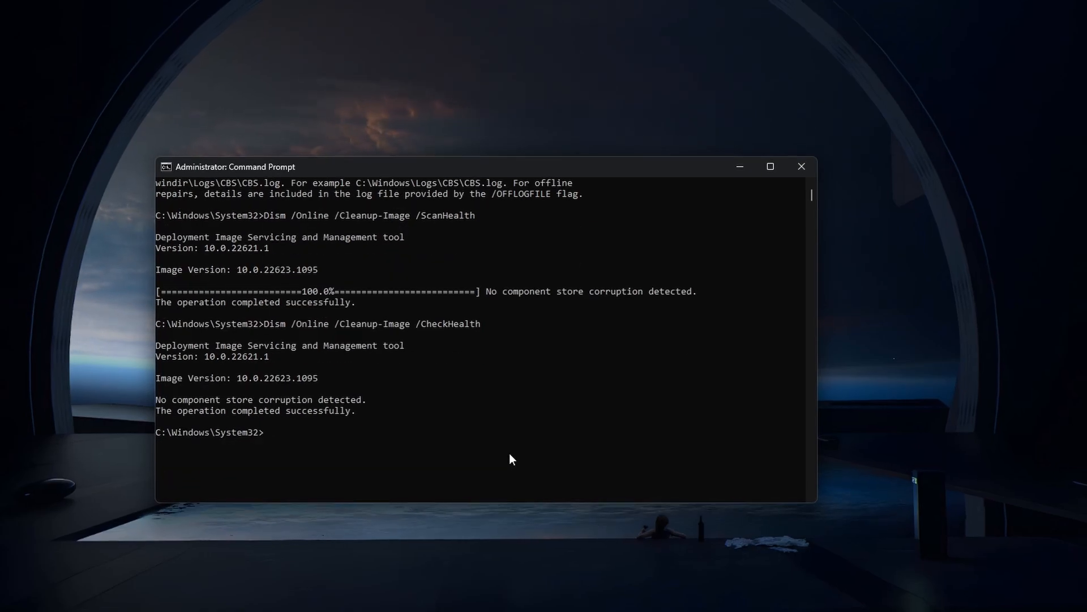
click(339, 598)
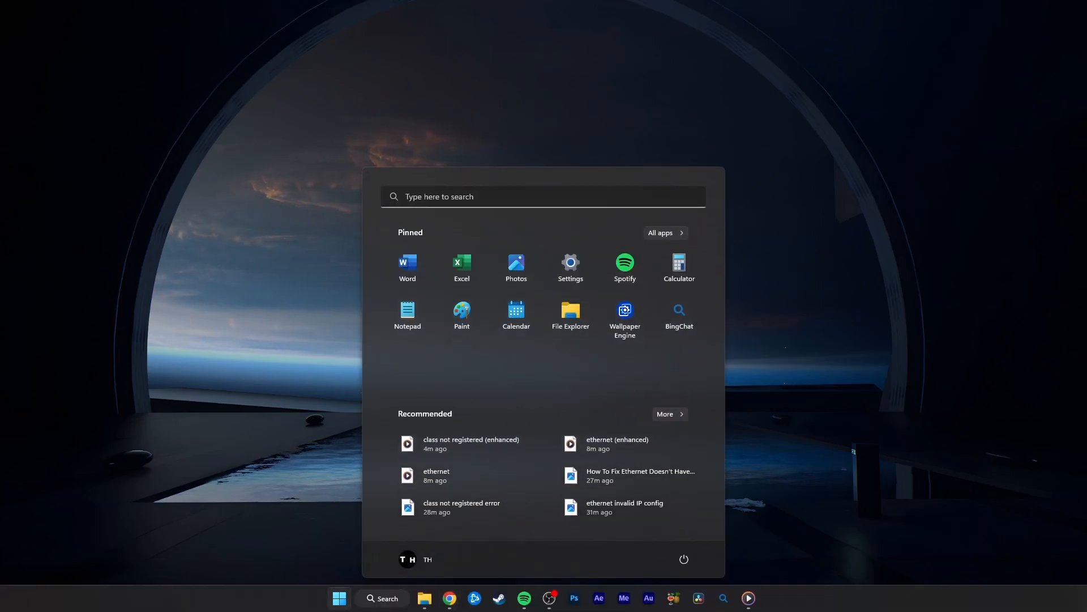
Search 'microsoft store' in the Start menu and launch the Microsoft Store app.
text(micto)
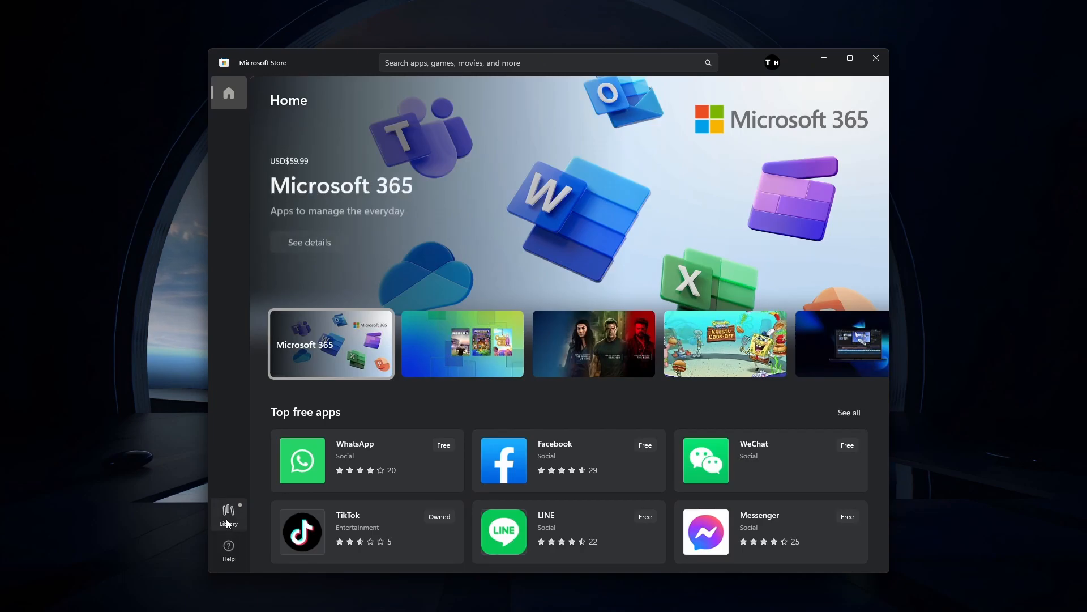
View the Store's Library page and scroll through Updates & downloads for installed apps.
click(228, 513)
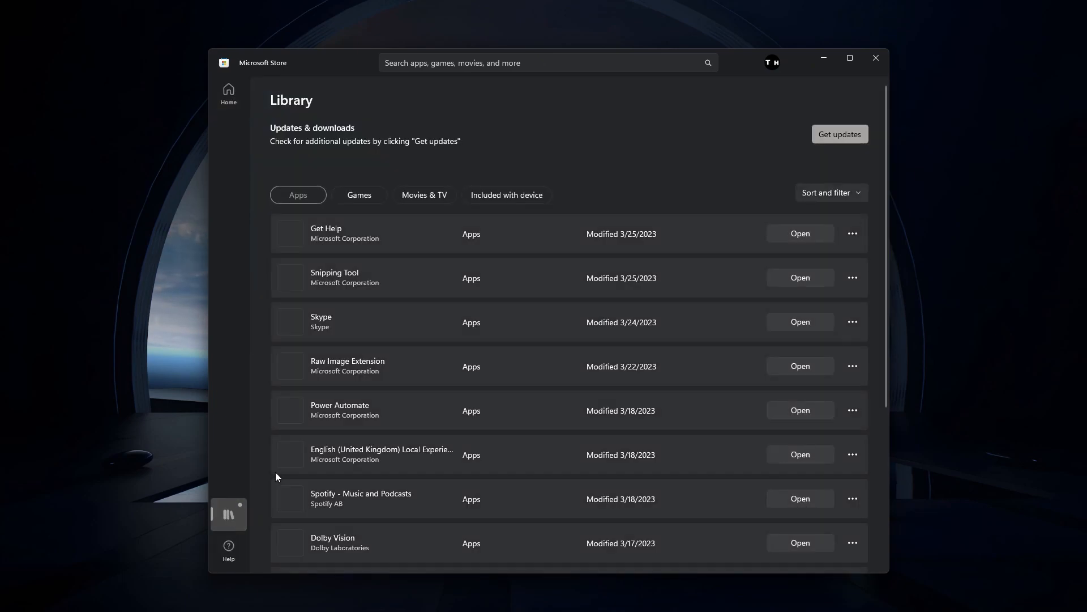
scroll(down, 3)
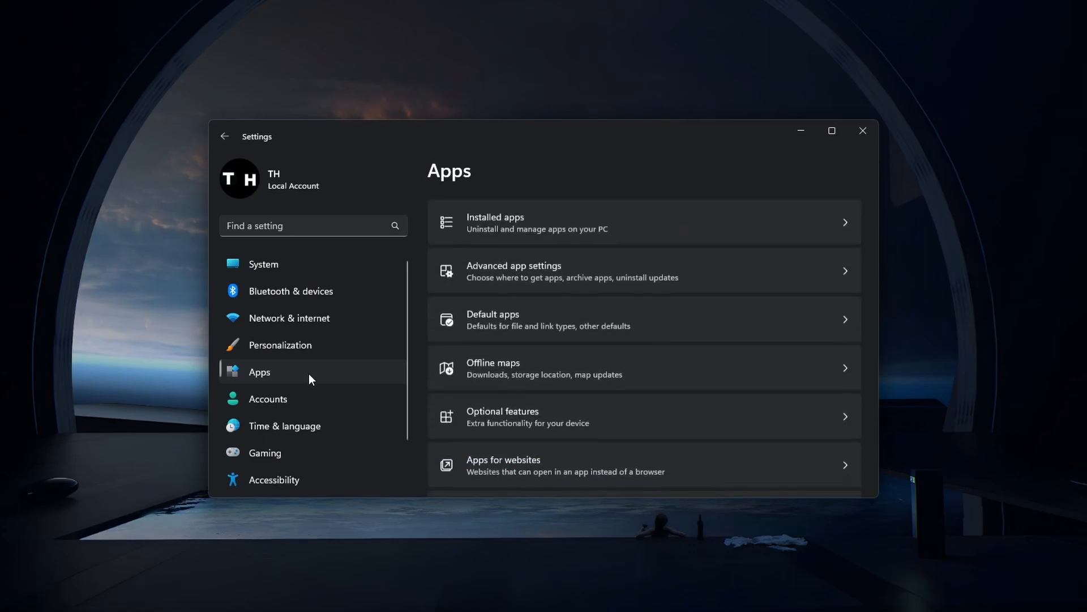
Show the Installed apps list sorted by size (large to small) and scroll through it.
click(495, 222)
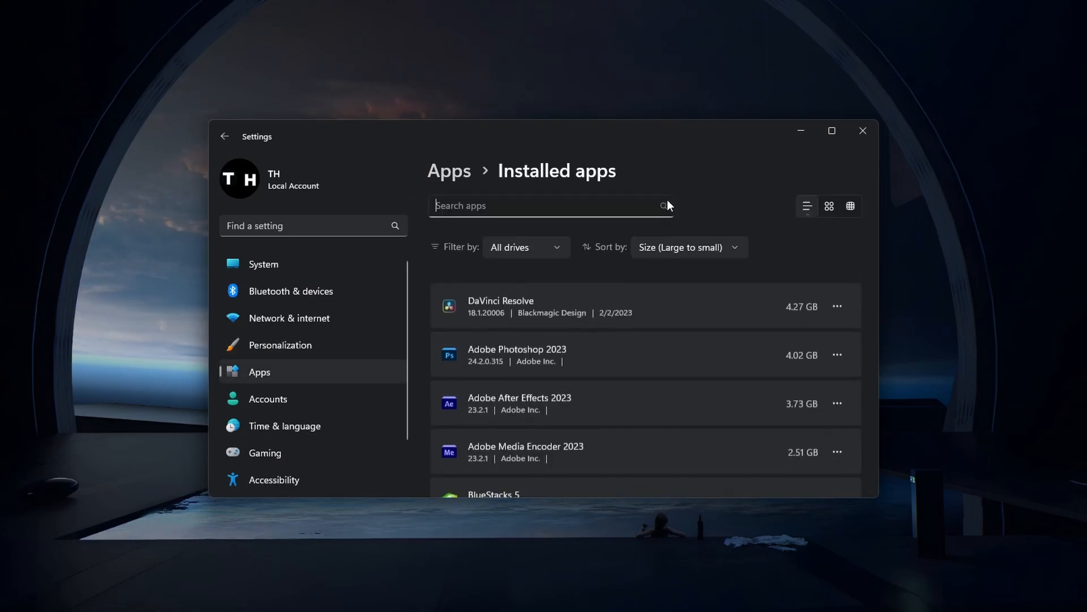
click(525, 247)
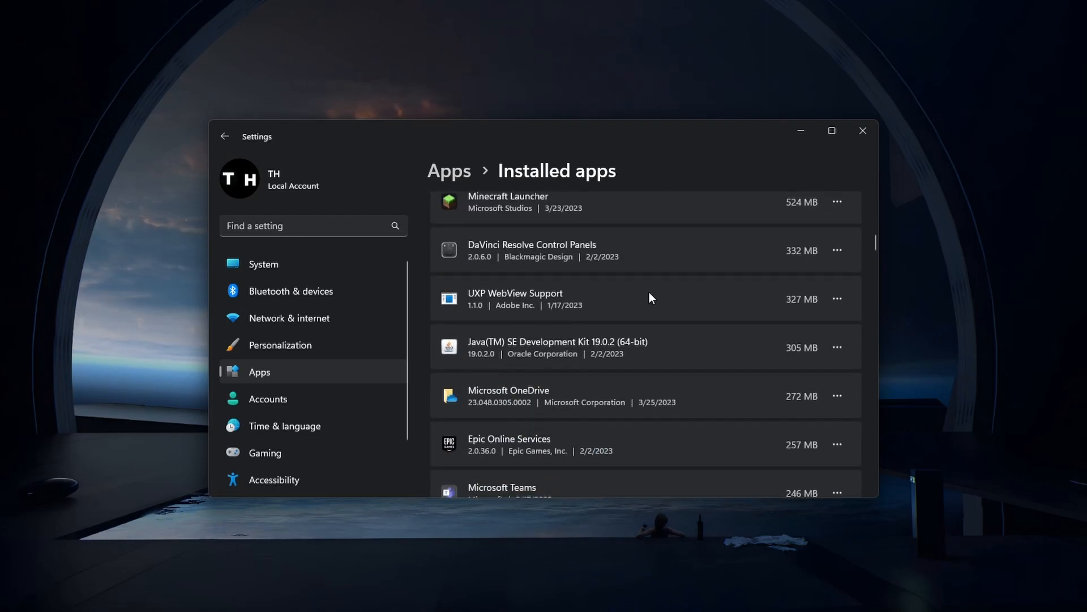
scroll(down, 3)
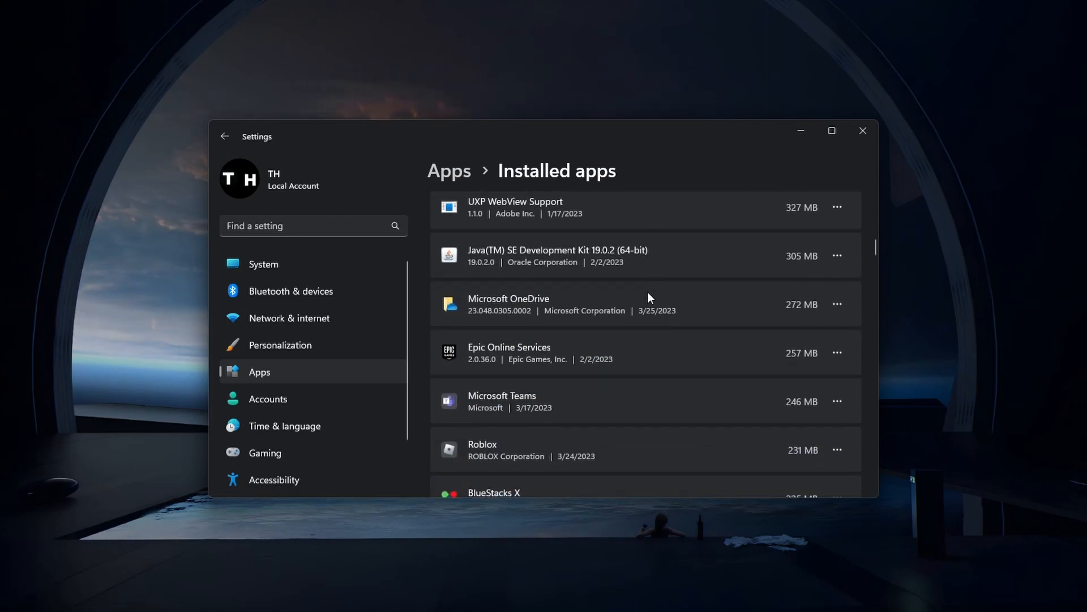